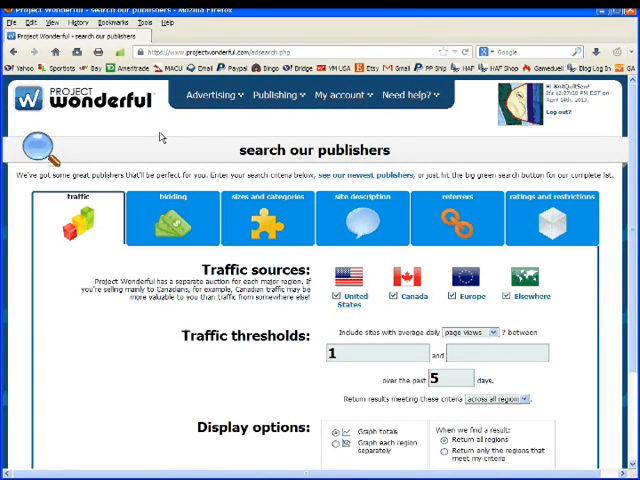
mouse_move(470, 132)
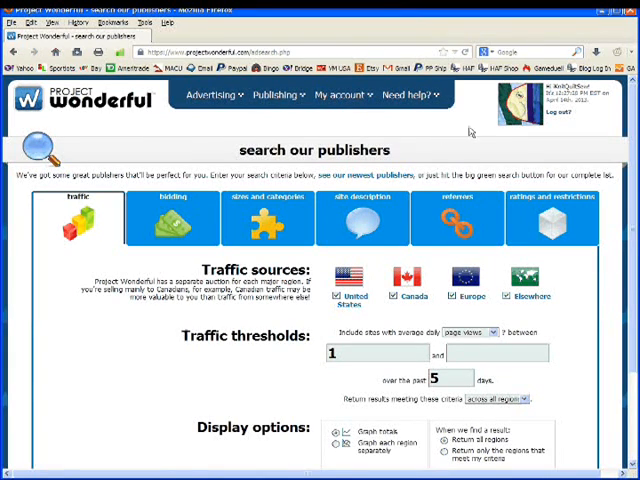
mouse_move(364, 116)
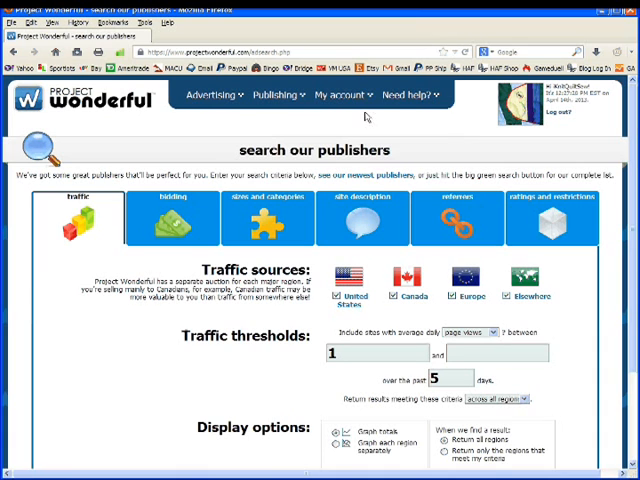
Step: Raise the minimum average daily page views from 1 to 100 and review traffic source options
left_click(340, 94)
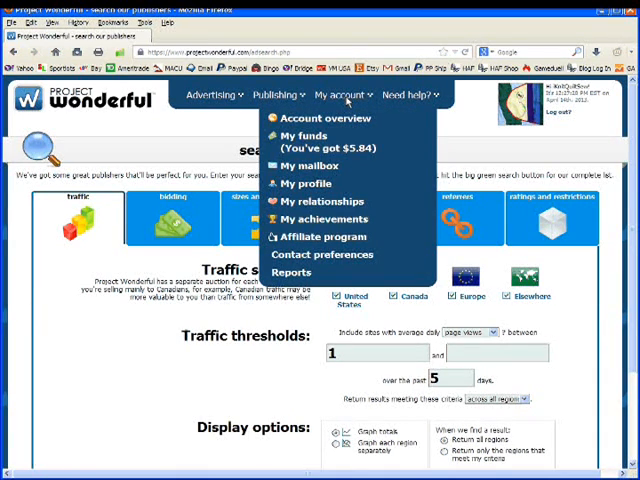
mouse_move(316, 148)
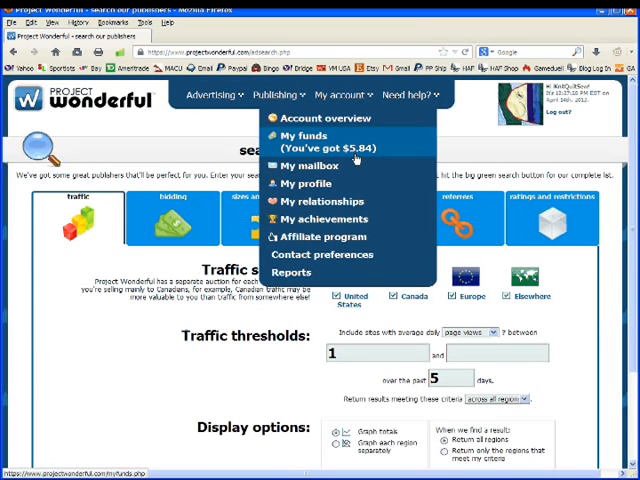
left_click(272, 94)
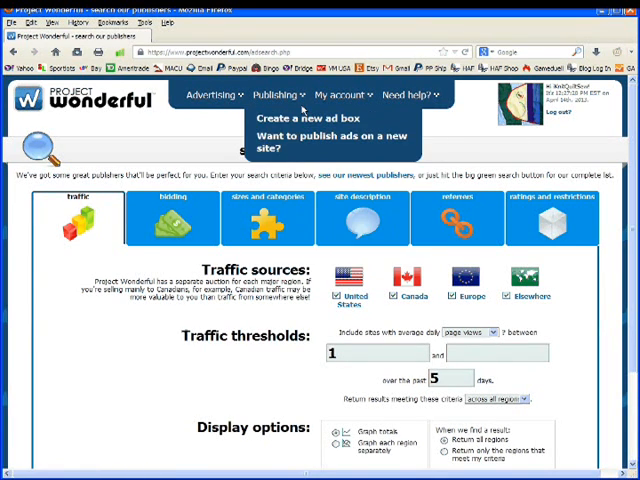
mouse_move(208, 128)
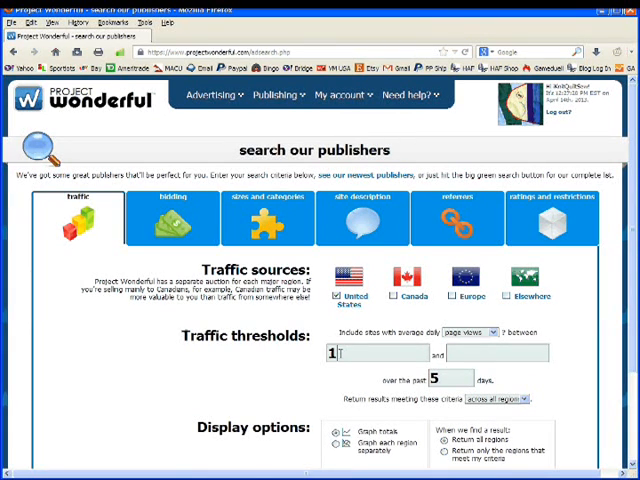
type("00")
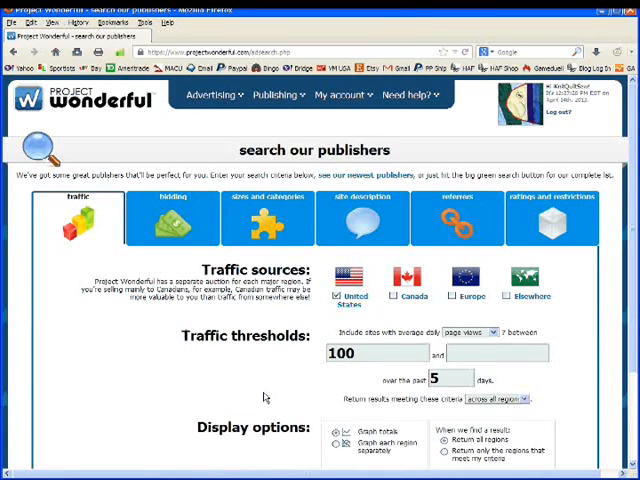
scroll("down", 3)
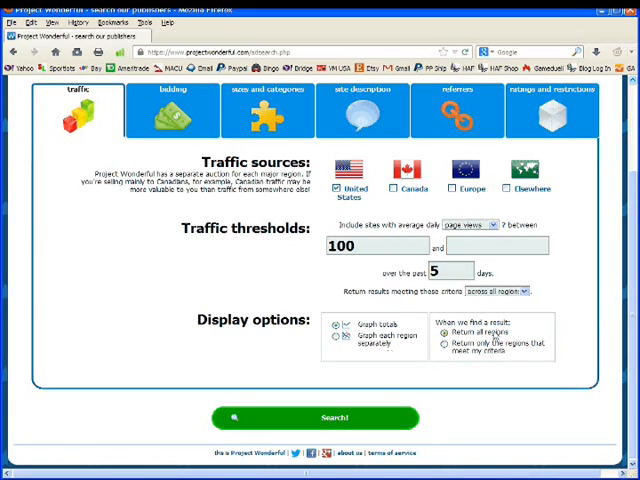
left_click(448, 344)
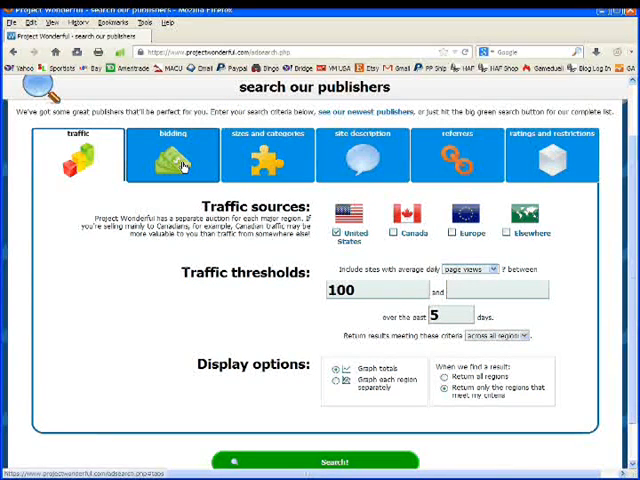
Step: Limit the Current bid filter to at most $0.25 in the bidding criteria
left_click(172, 156)
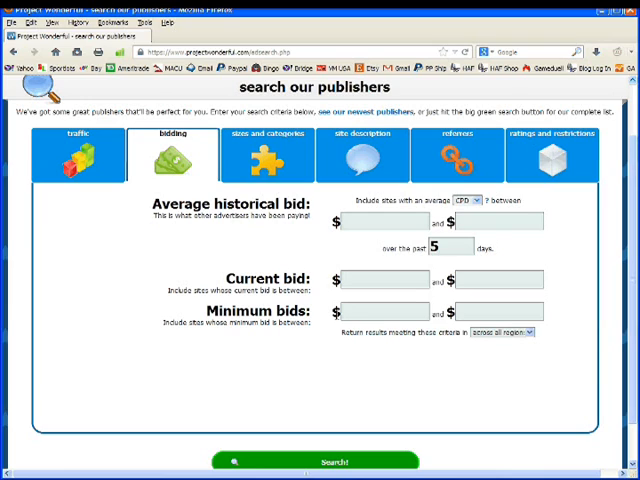
mouse_move(468, 210)
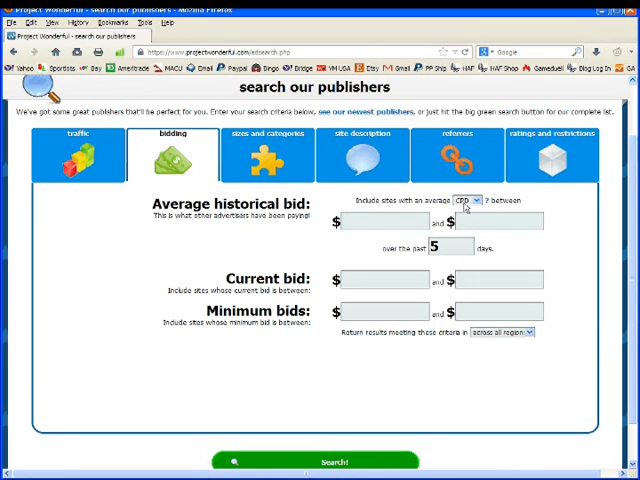
left_click(472, 198)
type(".25")
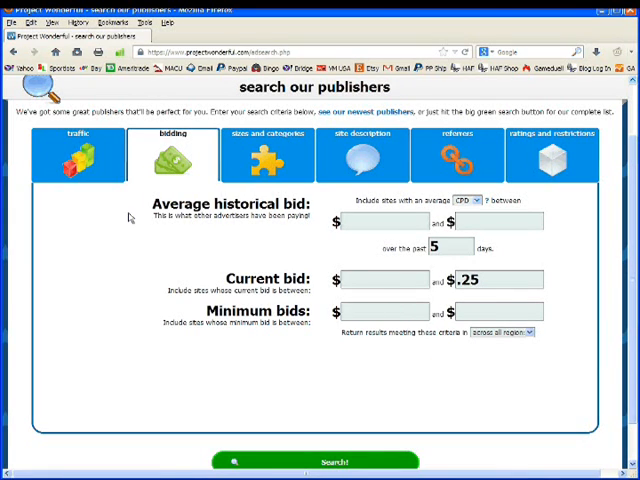
mouse_move(276, 252)
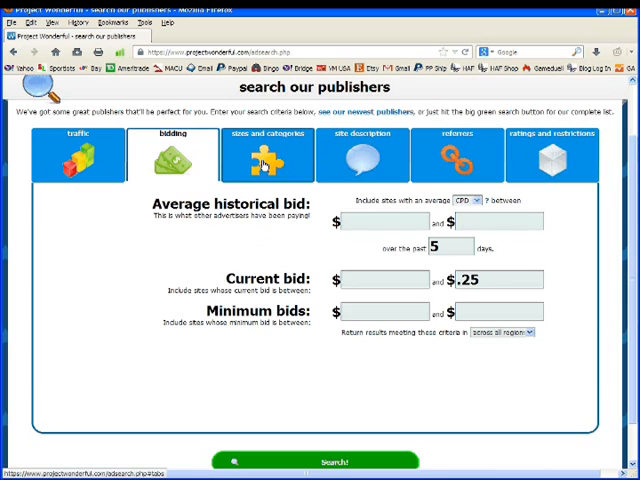
Step: Show the ad size and category filters with all sizes checked
left_click(266, 156)
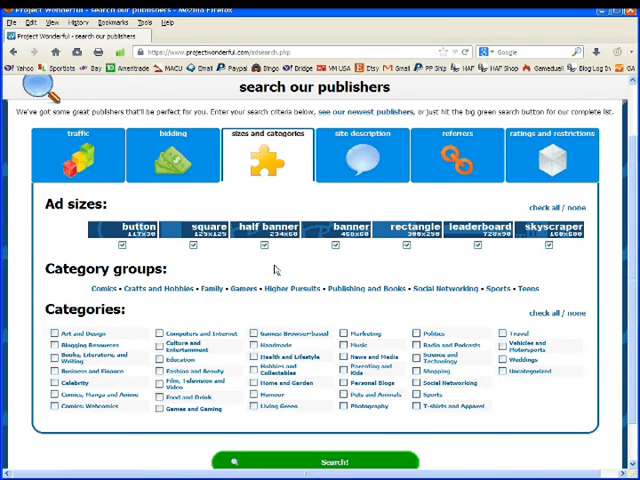
mouse_move(400, 246)
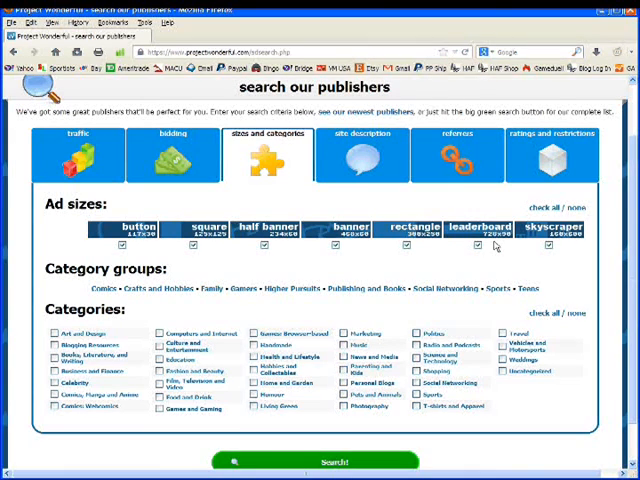
mouse_move(592, 260)
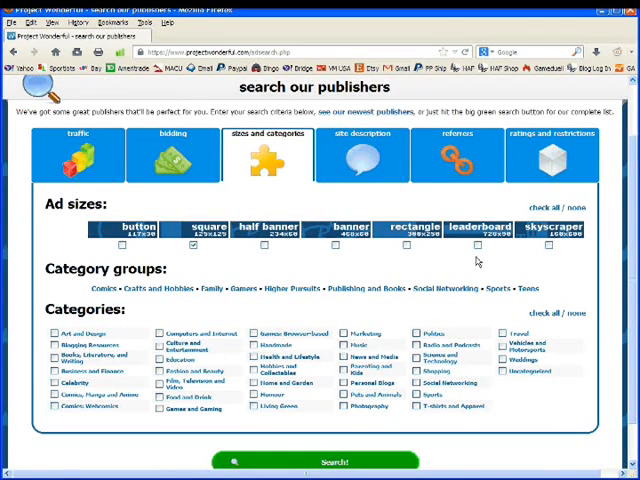
mouse_move(120, 304)
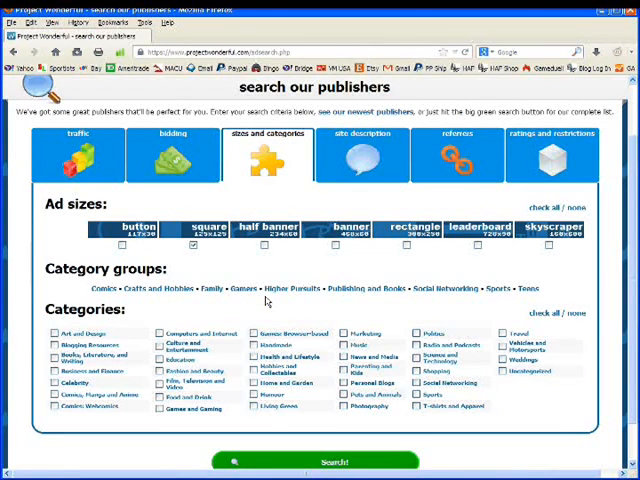
mouse_move(470, 304)
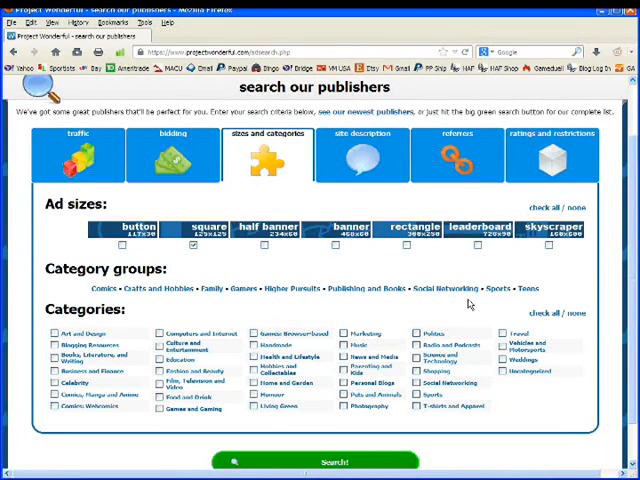
mouse_move(148, 324)
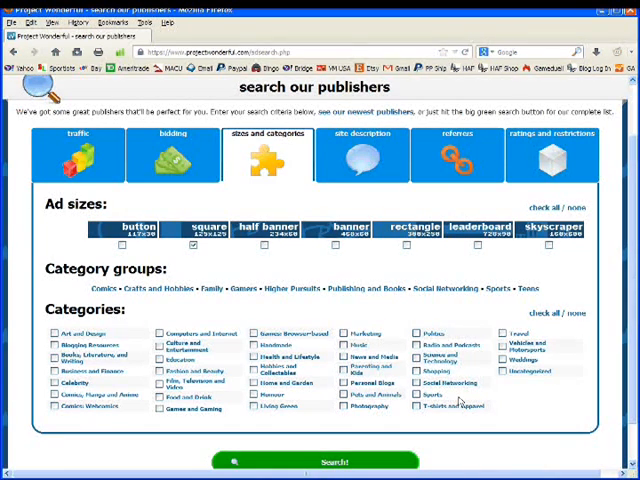
Step: Tick several categories in the category list and show the site description criteria
left_click(532, 372)
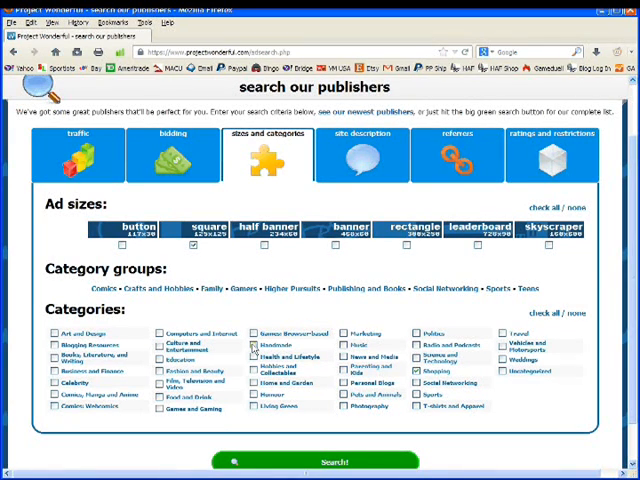
left_click(252, 346)
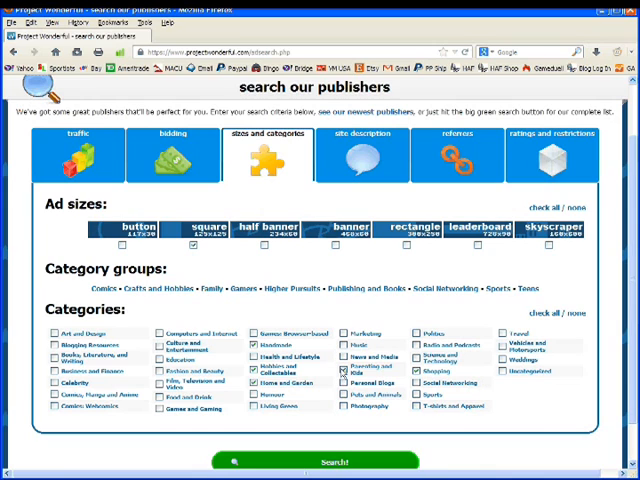
left_click(54, 332)
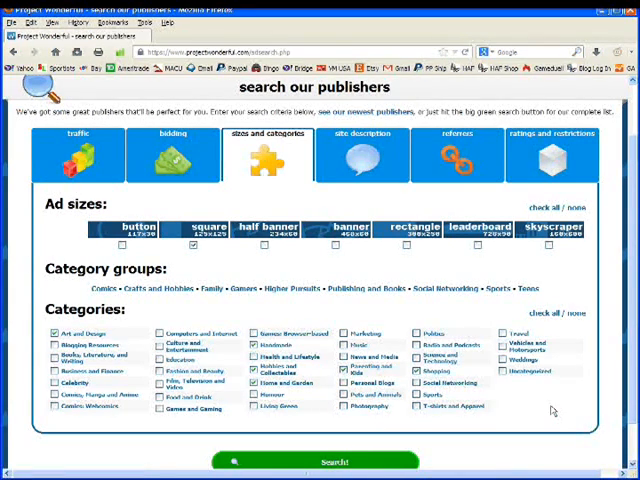
mouse_move(528, 418)
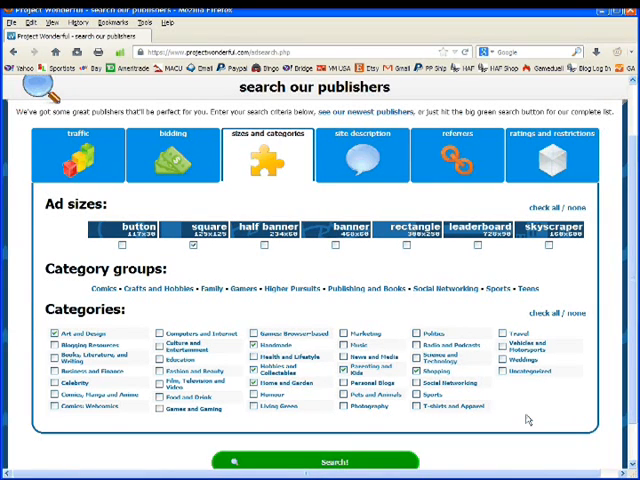
mouse_move(520, 422)
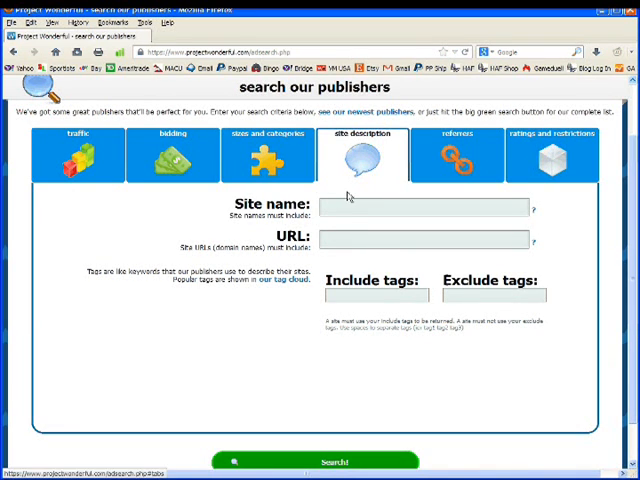
left_click(420, 208)
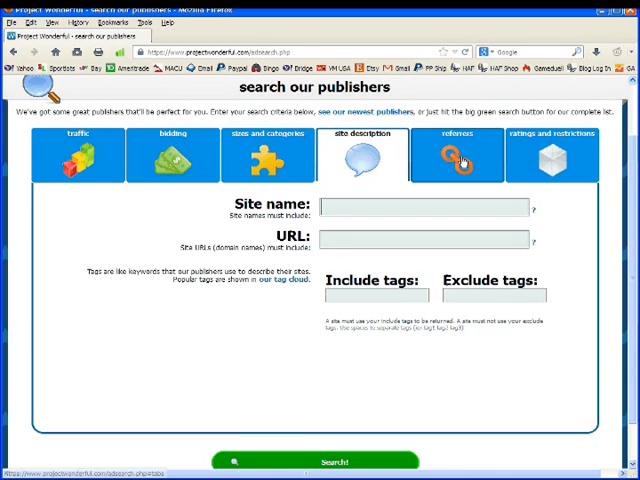
Step: Review the referrals criteria, then the ratings and restrictions criteria of the search
left_click(456, 156)
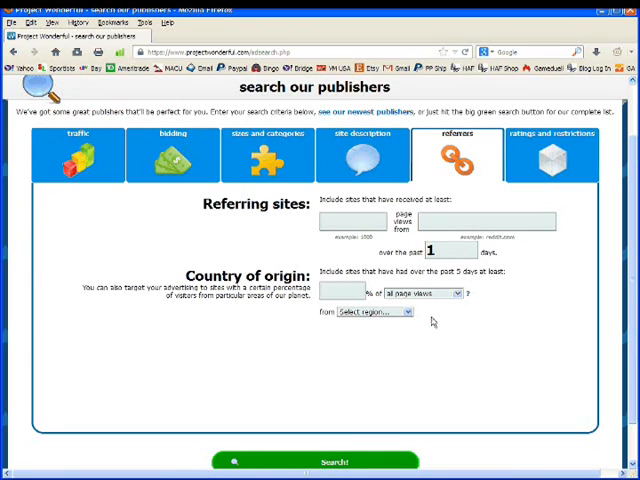
left_click(556, 156)
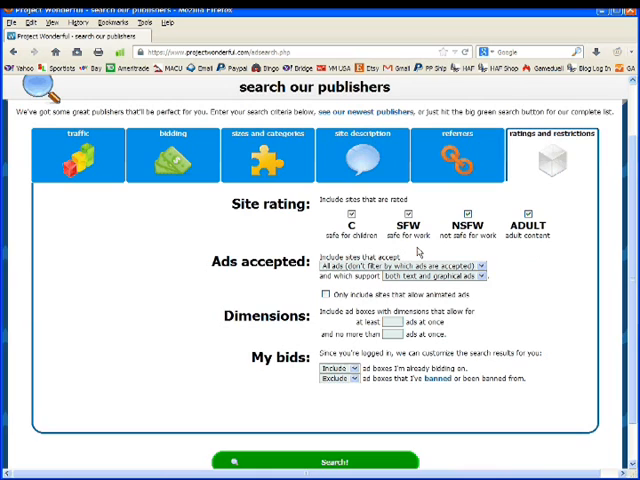
mouse_move(420, 252)
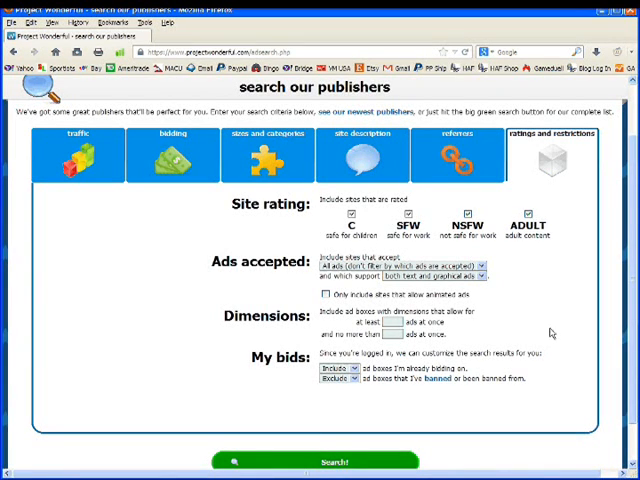
left_click(72, 160)
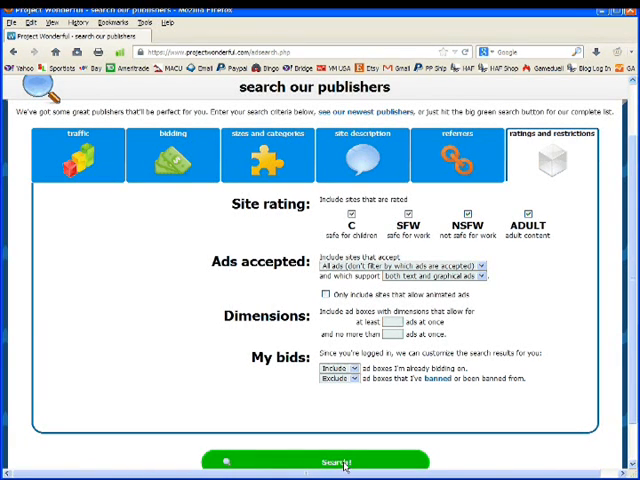
Step: Run the publisher search and look through the results table of matching ad boxes
left_click(310, 460)
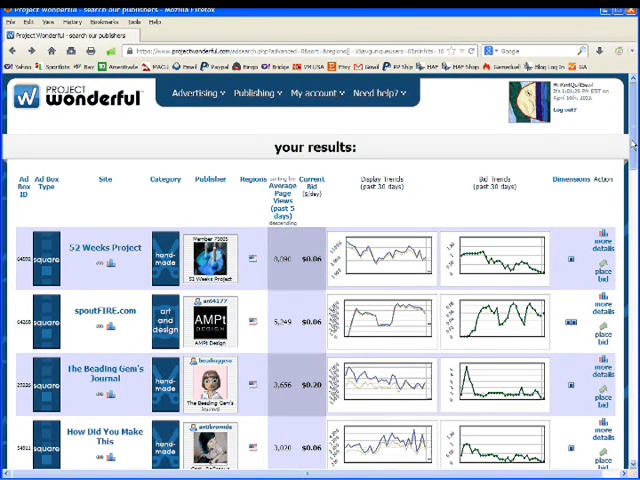
scroll("down", 3)
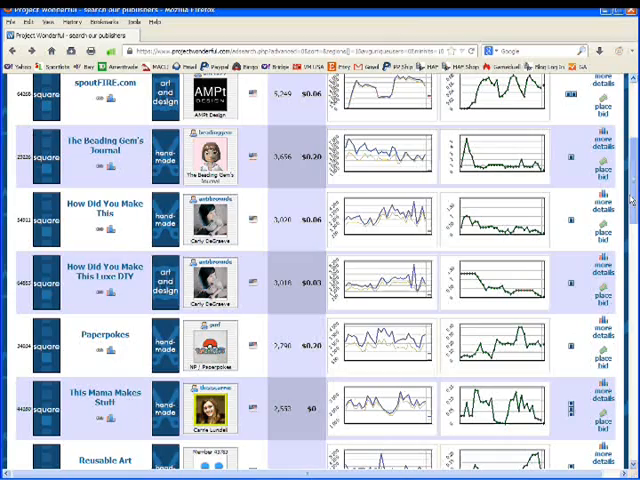
scroll("down", 3)
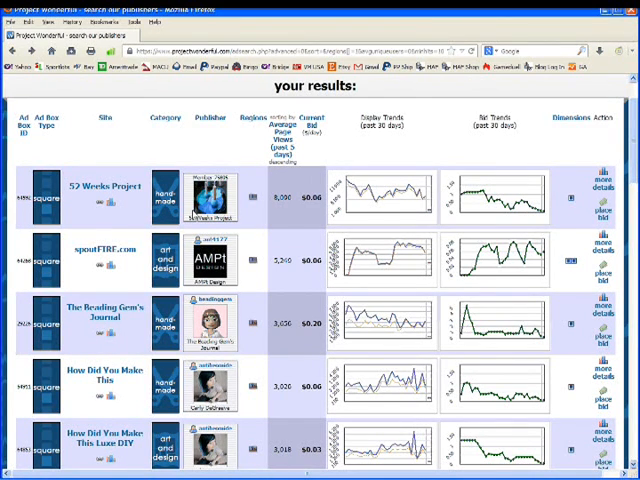
mouse_move(464, 204)
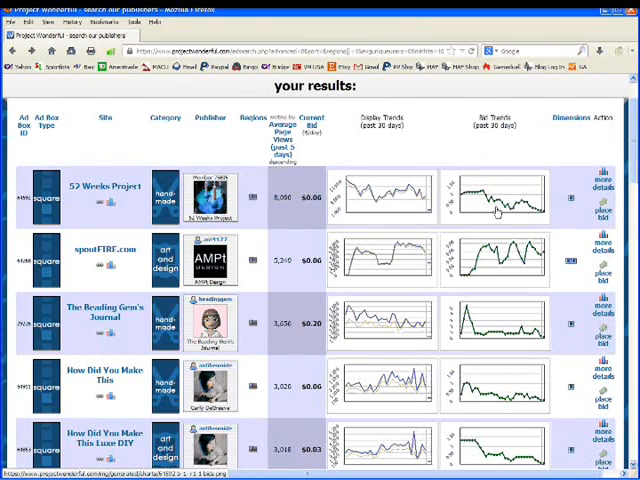
mouse_move(536, 218)
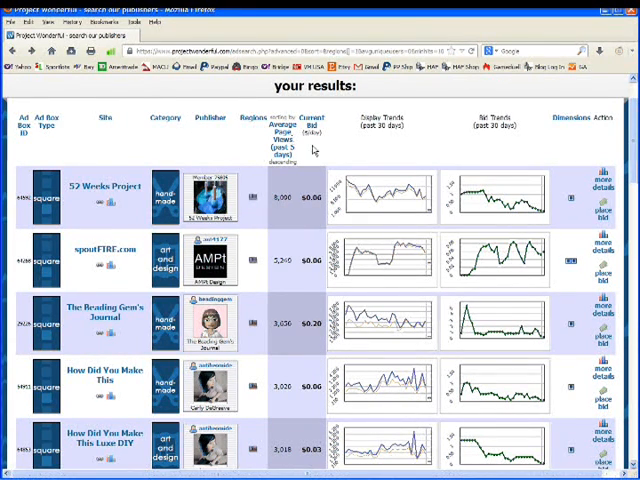
Step: Re-sort the results by a column heading, listing sites like Handmade Spark and Essence of Woodwork
left_click(310, 120)
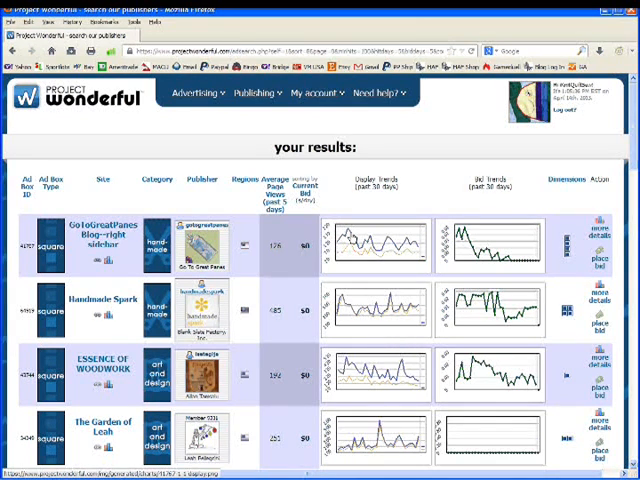
mouse_move(276, 252)
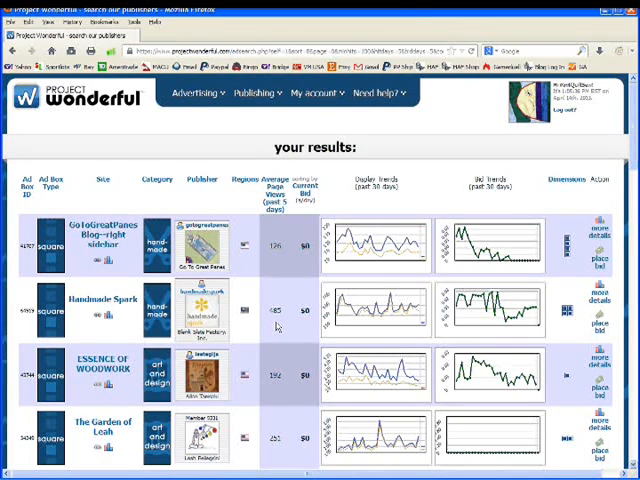
scroll("down", 3)
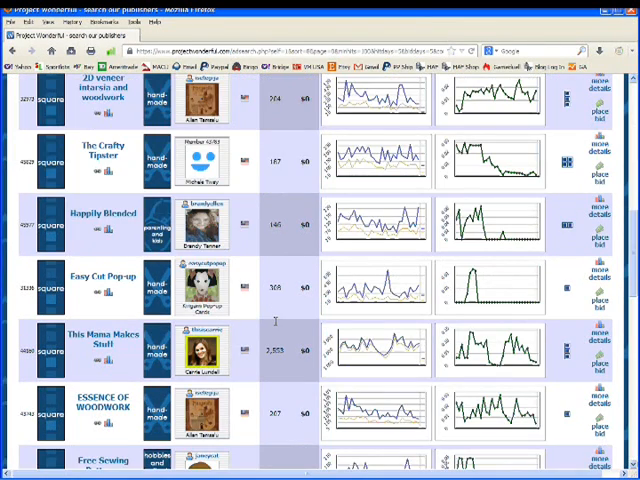
scroll("down", 3)
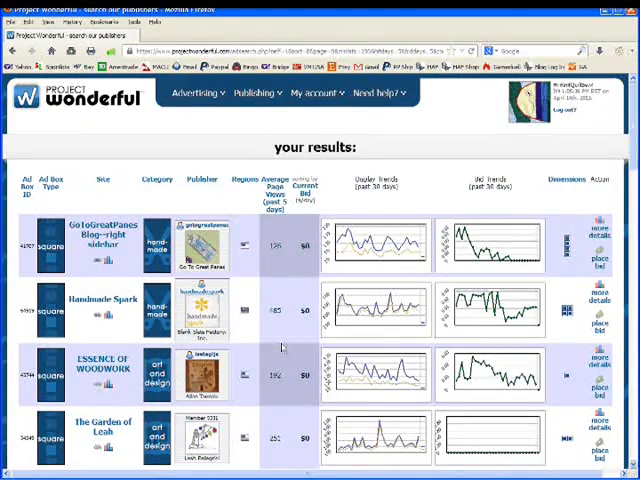
mouse_move(296, 398)
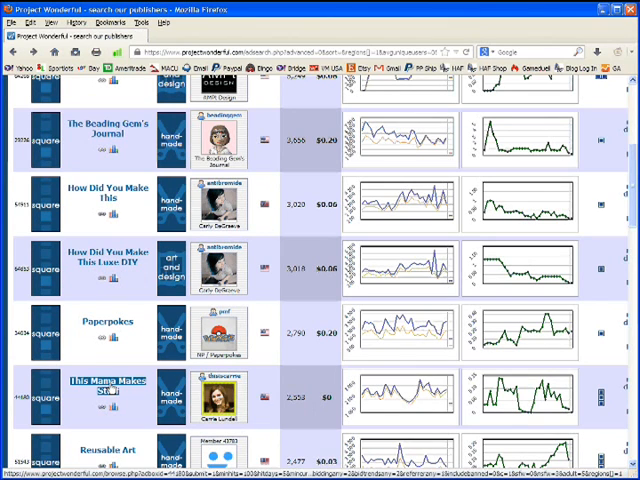
Step: Preview the This Mama Makes Stuff blog's ad boxes, then return to the search results
left_click(104, 388)
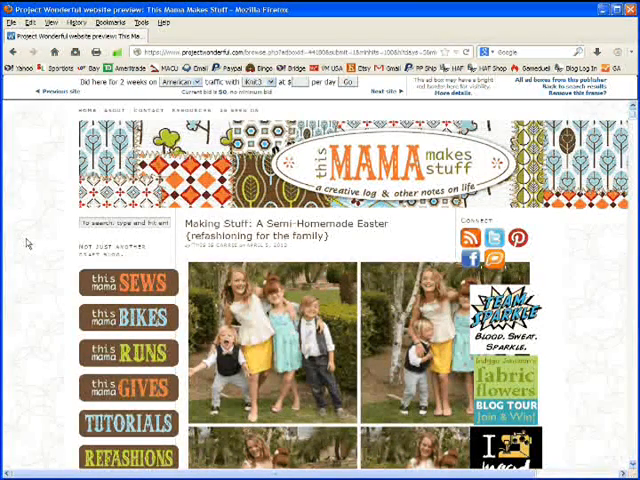
mouse_move(570, 264)
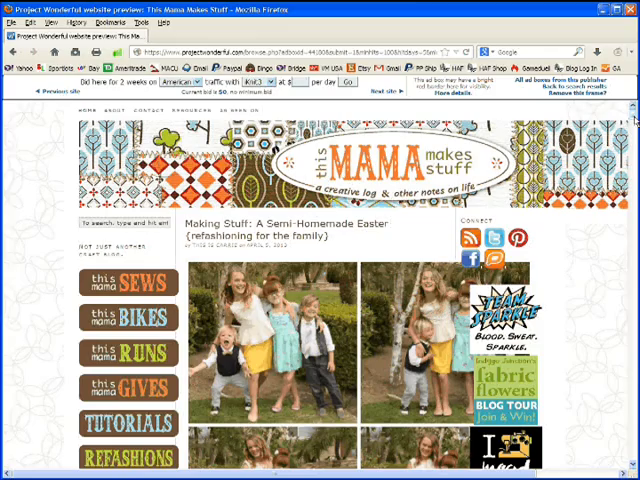
scroll("down", 3)
type(".05")
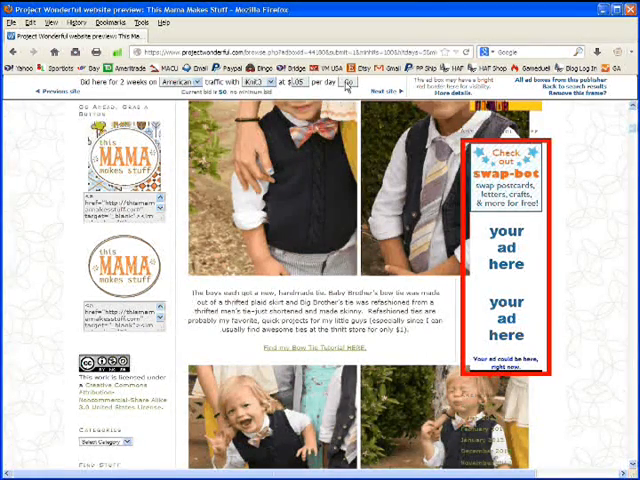
left_click(344, 82)
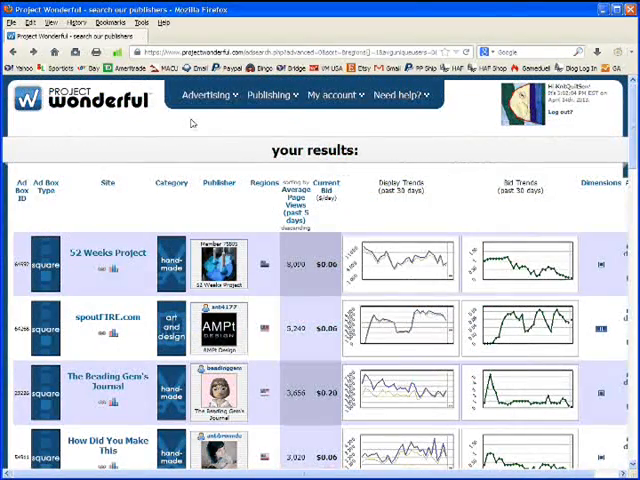
Step: Go to My bids from the Advertising menu to list bids on 52 Weeks Project and others
left_click(204, 96)
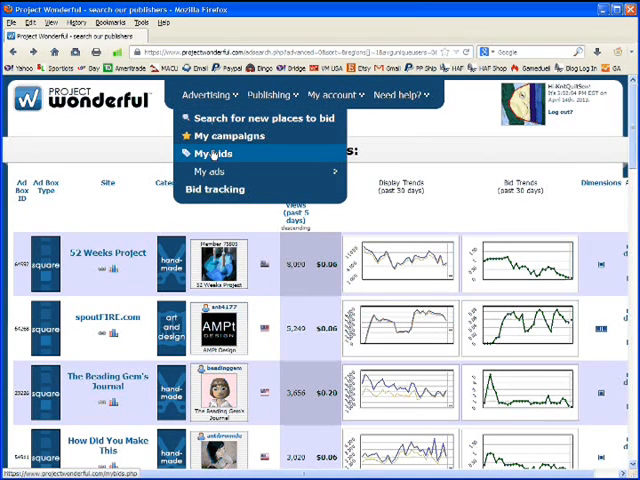
left_click(216, 152)
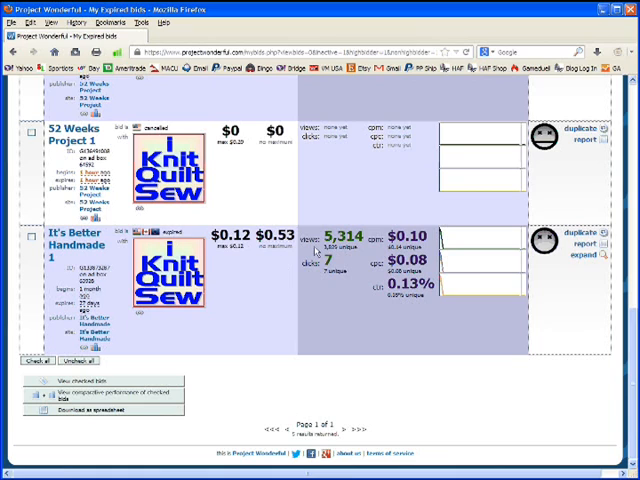
mouse_move(310, 250)
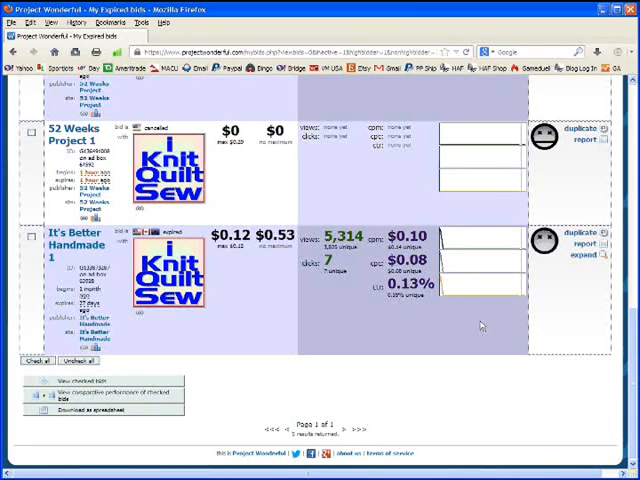
mouse_move(538, 310)
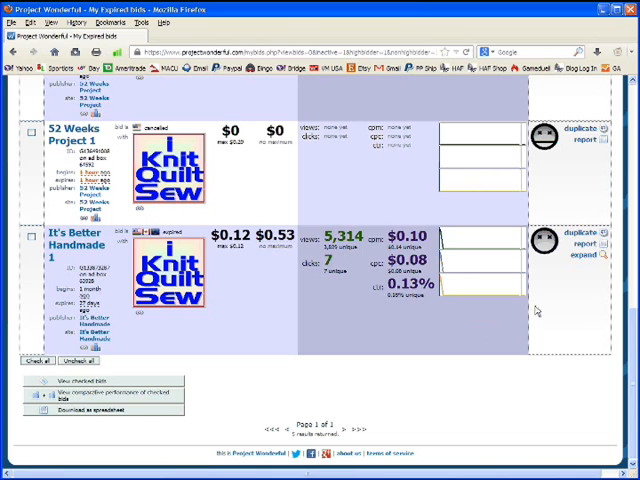
mouse_move(588, 234)
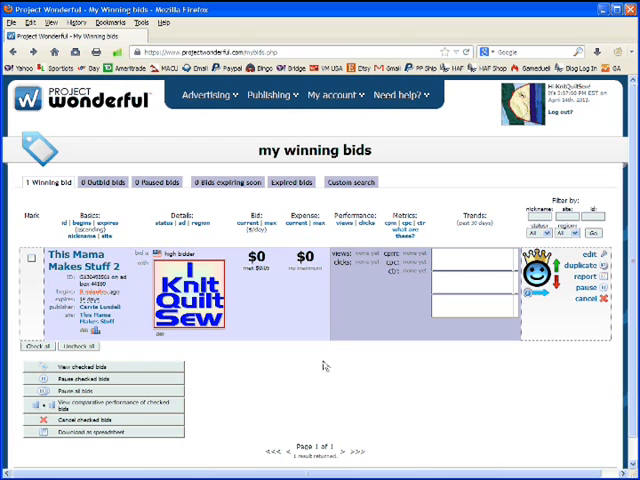
mouse_move(236, 304)
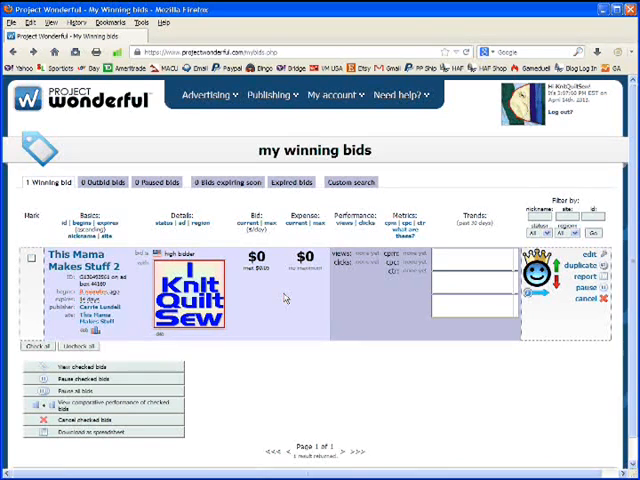
mouse_move(370, 272)
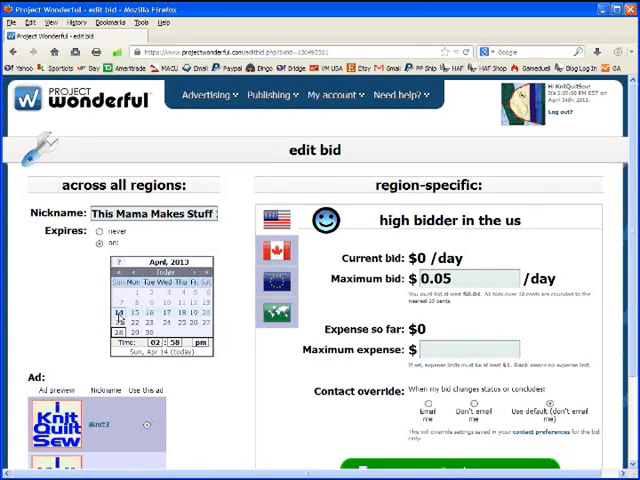
Step: Set the This Mama Makes Stuff bid to expire on an April 2013 date and save the change
left_click(124, 332)
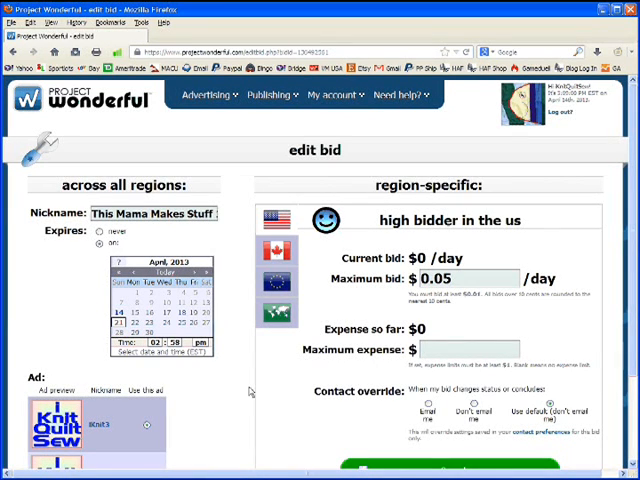
scroll("down", 3)
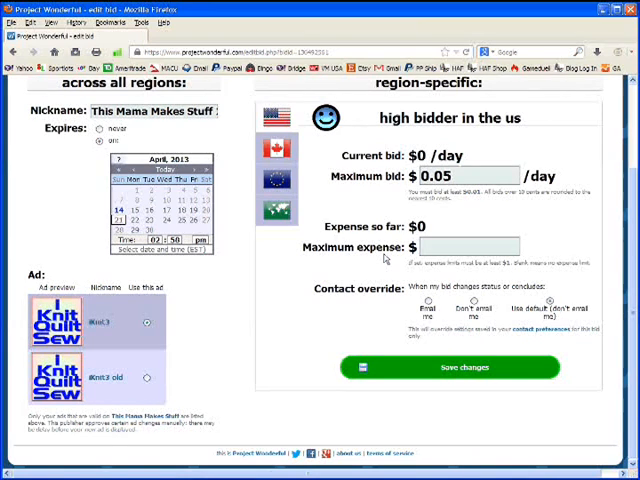
left_click(444, 248)
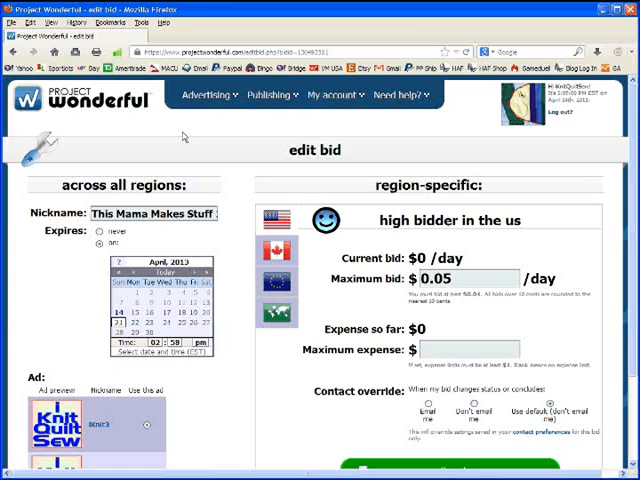
left_click(208, 96)
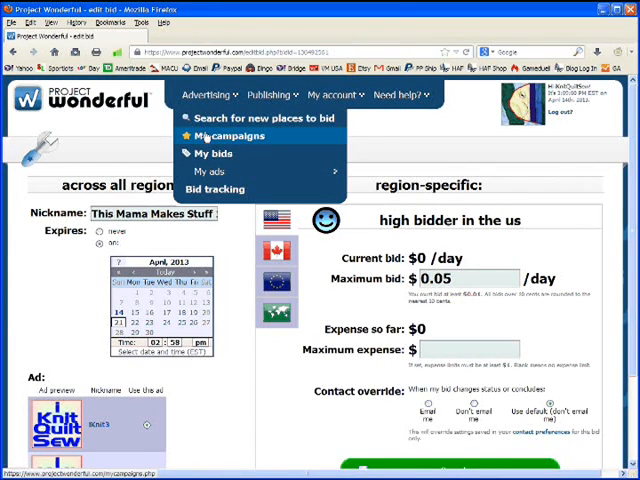
Step: Go to My campaigns to view the active campaign's bid and performance figures
left_click(228, 136)
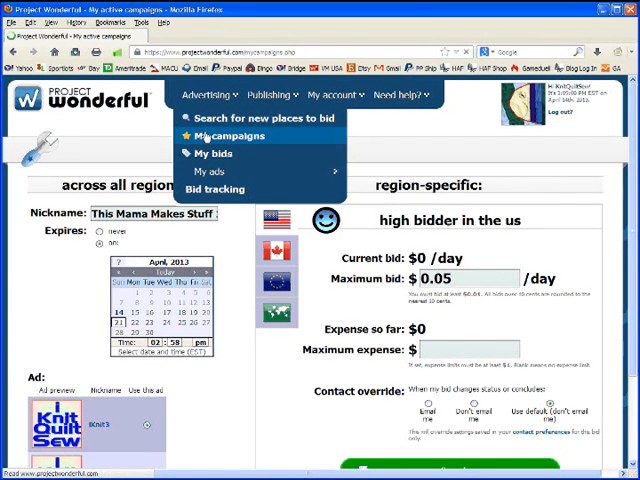
left_click(228, 136)
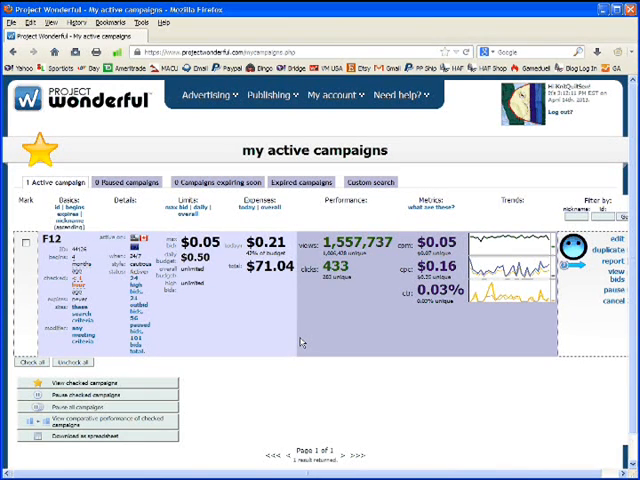
mouse_move(294, 340)
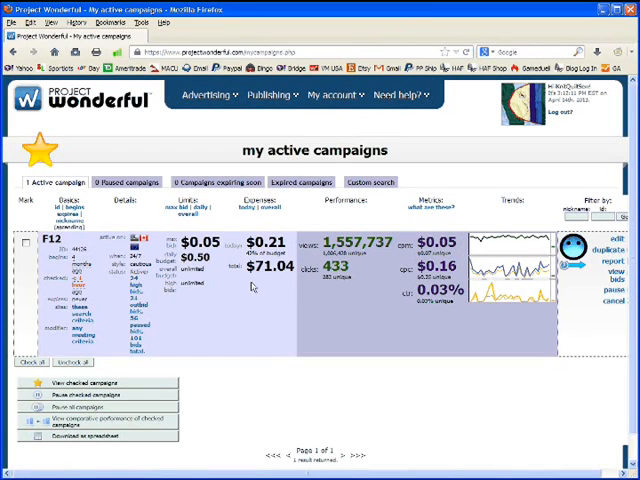
mouse_move(288, 280)
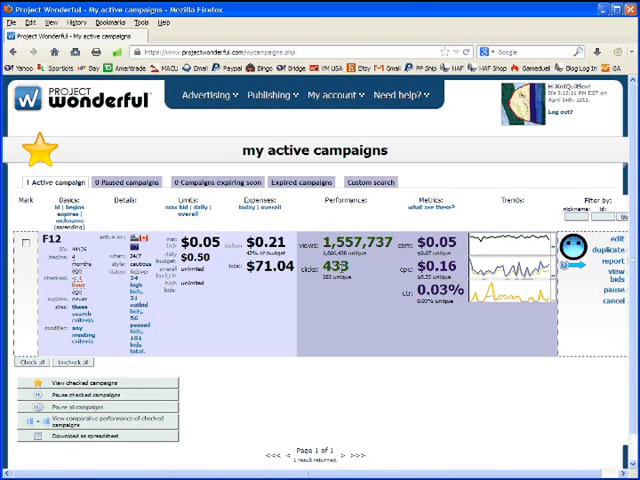
mouse_move(388, 284)
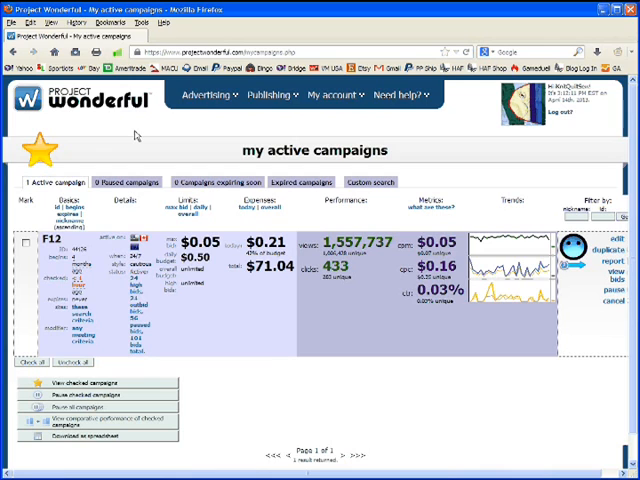
mouse_move(140, 144)
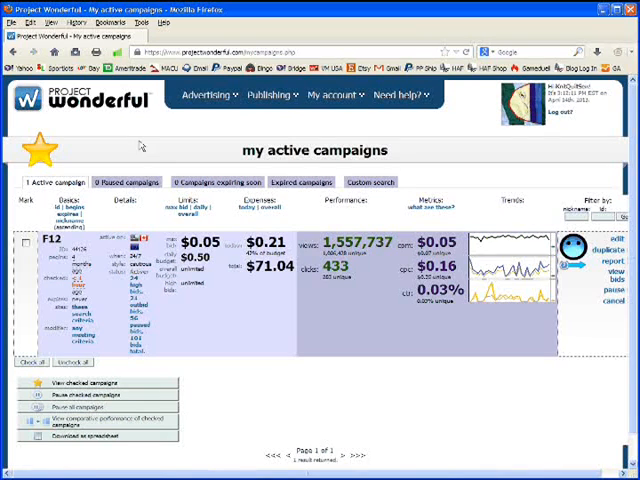